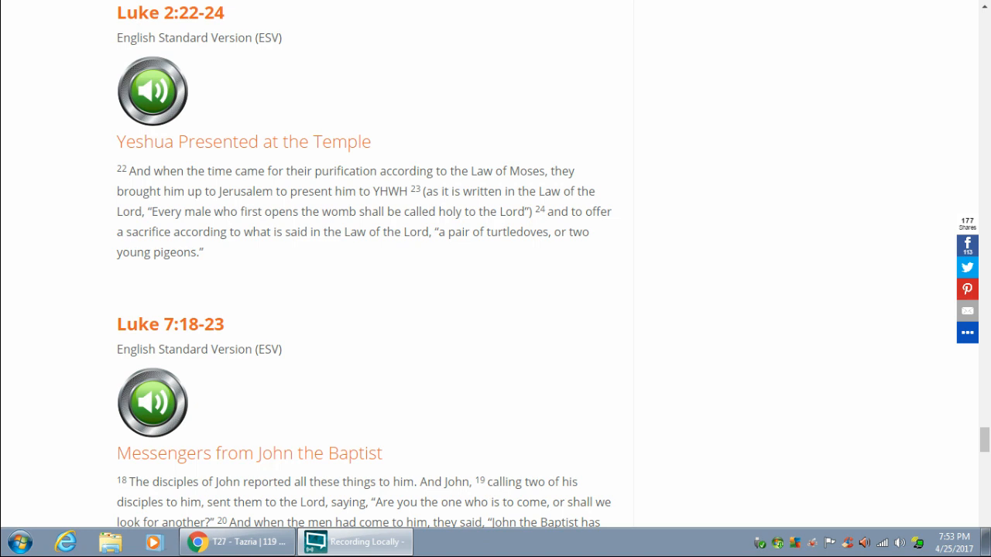
scroll(down, 3)
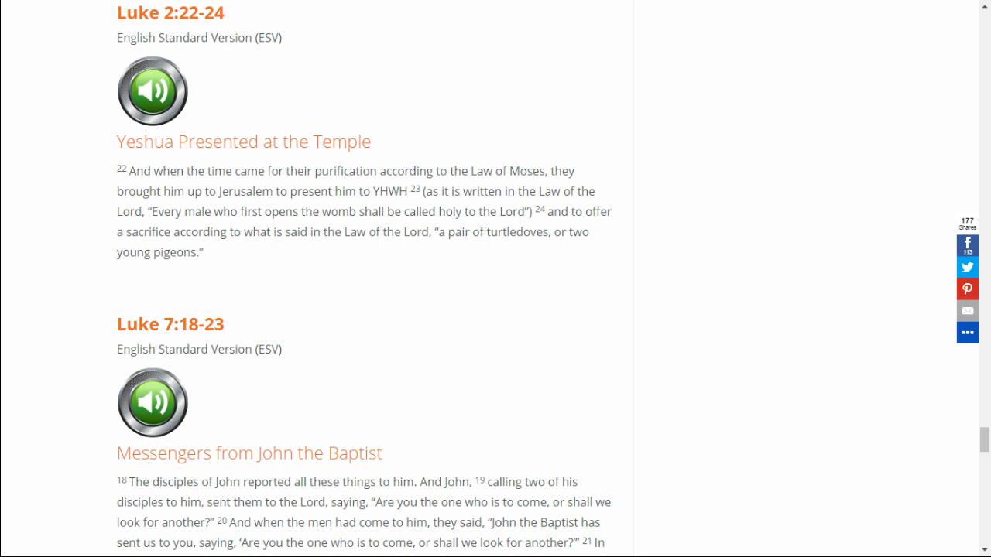
scroll(down, 3)
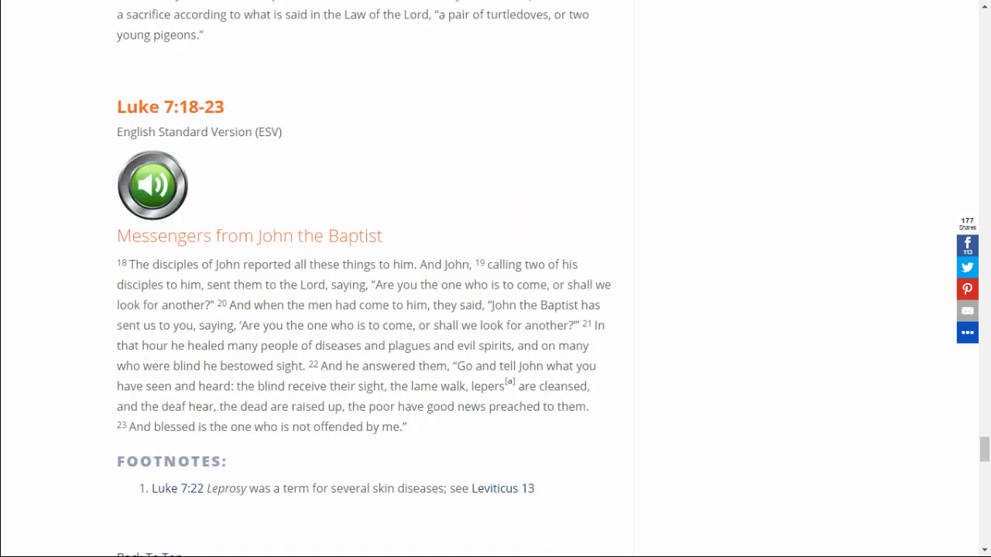